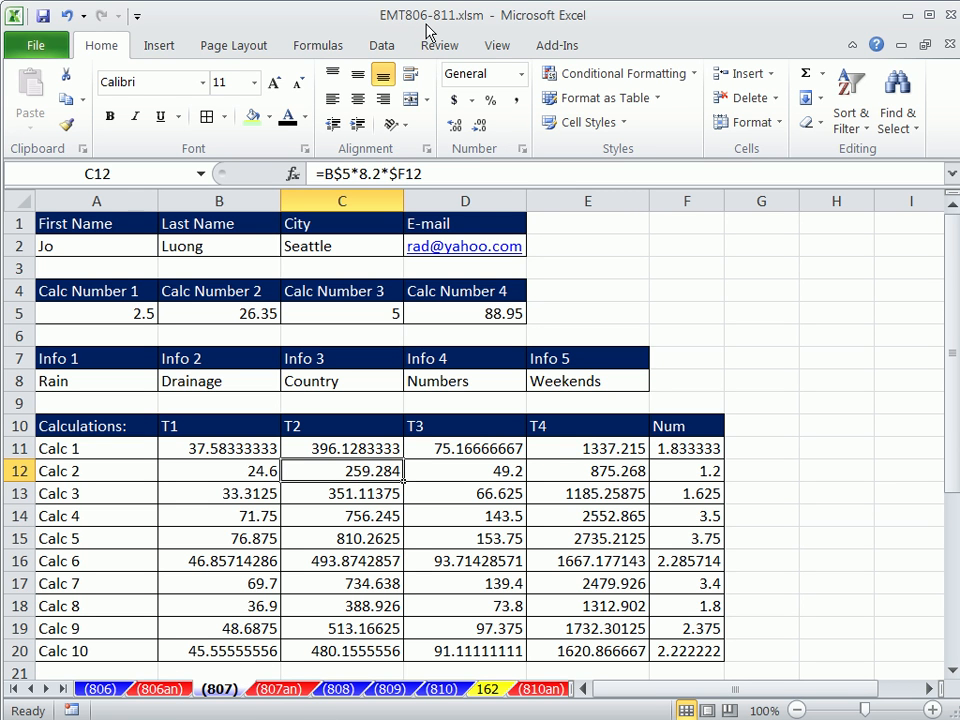
pyautogui.moveTo(376, 620)
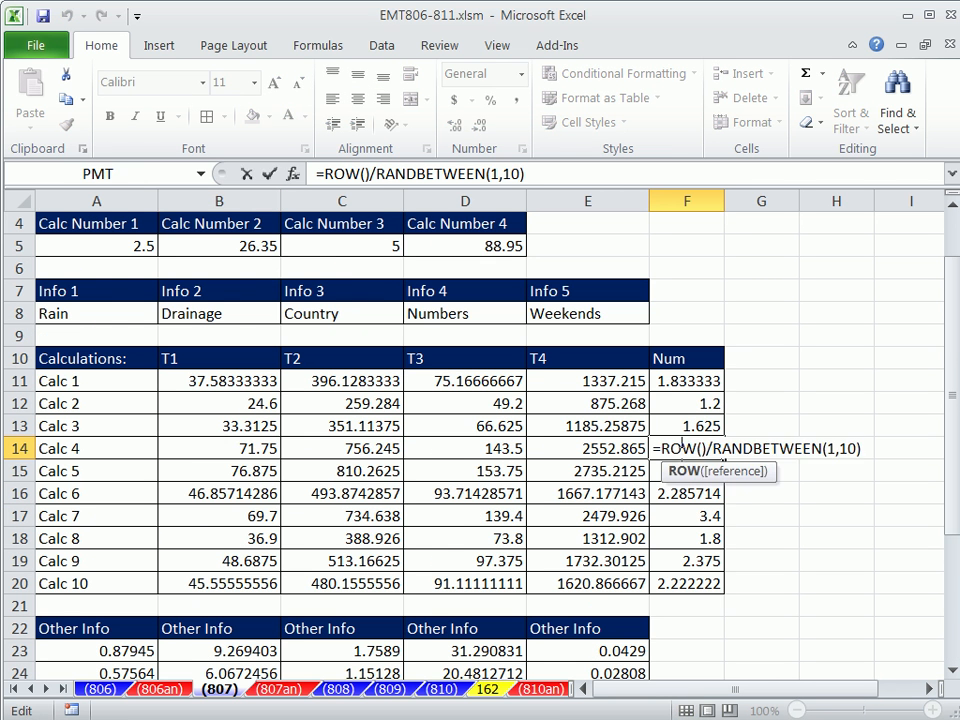
# Leave the F14 formula unchanged and bring up the Review ribbon's protection commands.
pyautogui.press('Return')
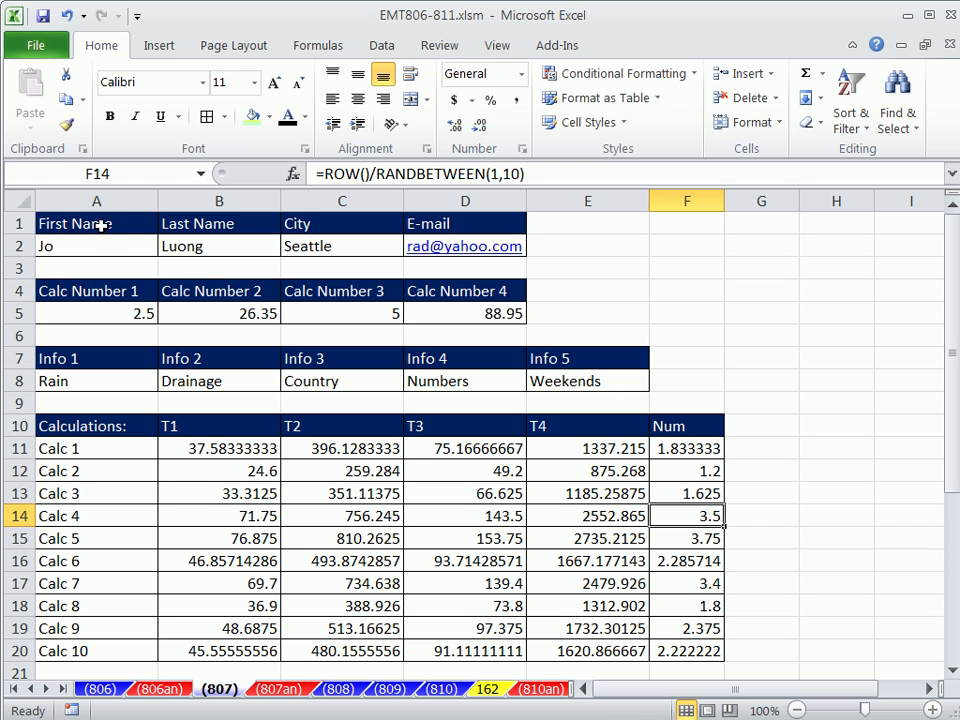
pyautogui.click(96, 312)
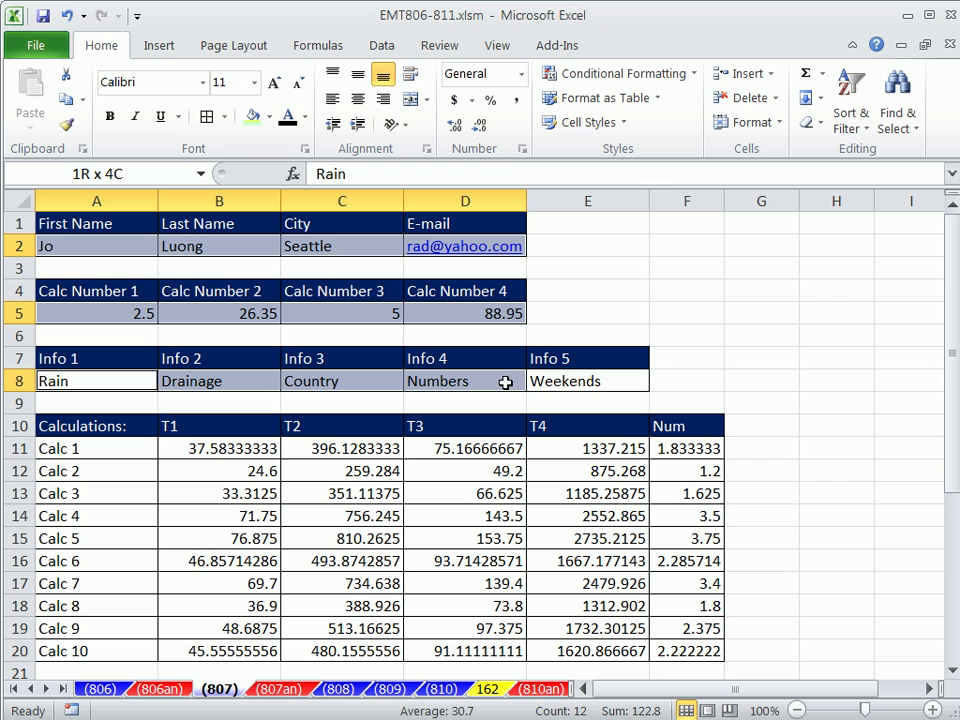
pyautogui.click(96, 380)
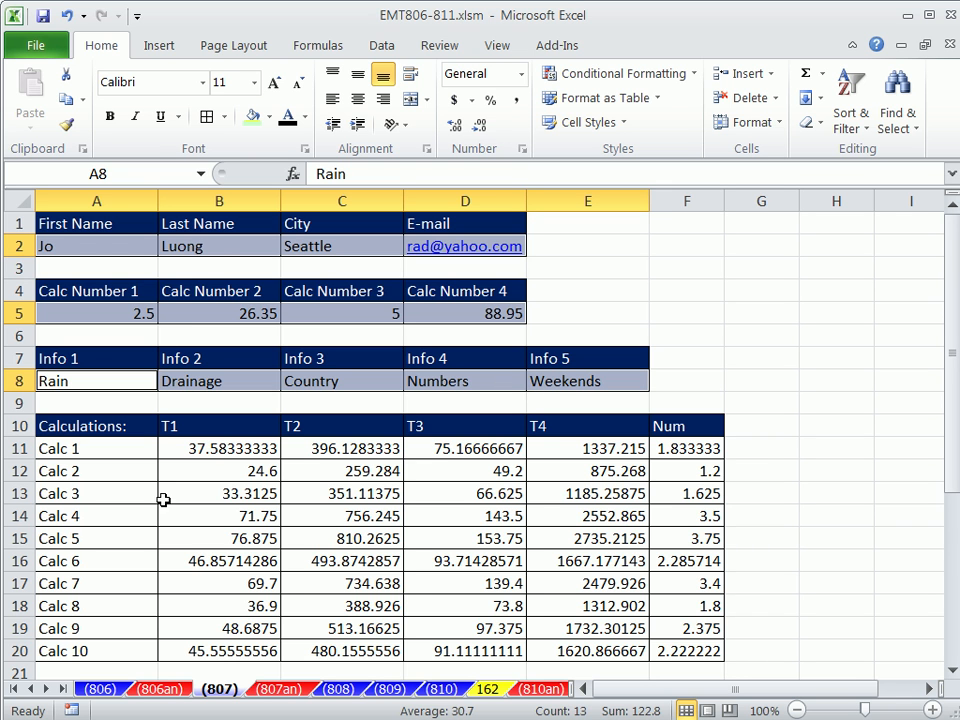
pyautogui.click(686, 268)
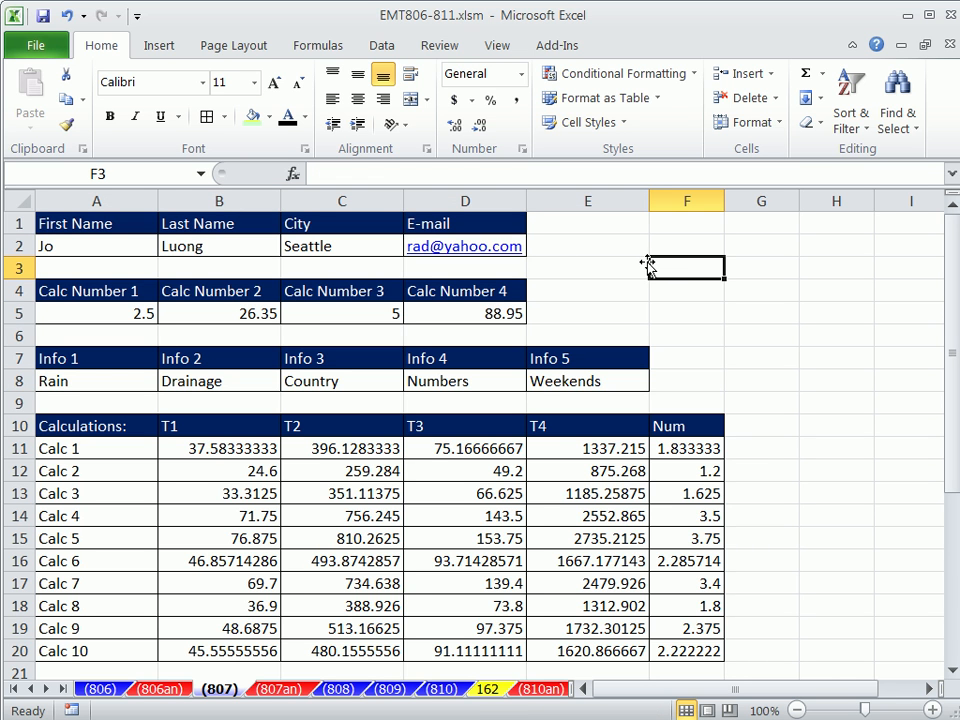
pyautogui.click(438, 44)
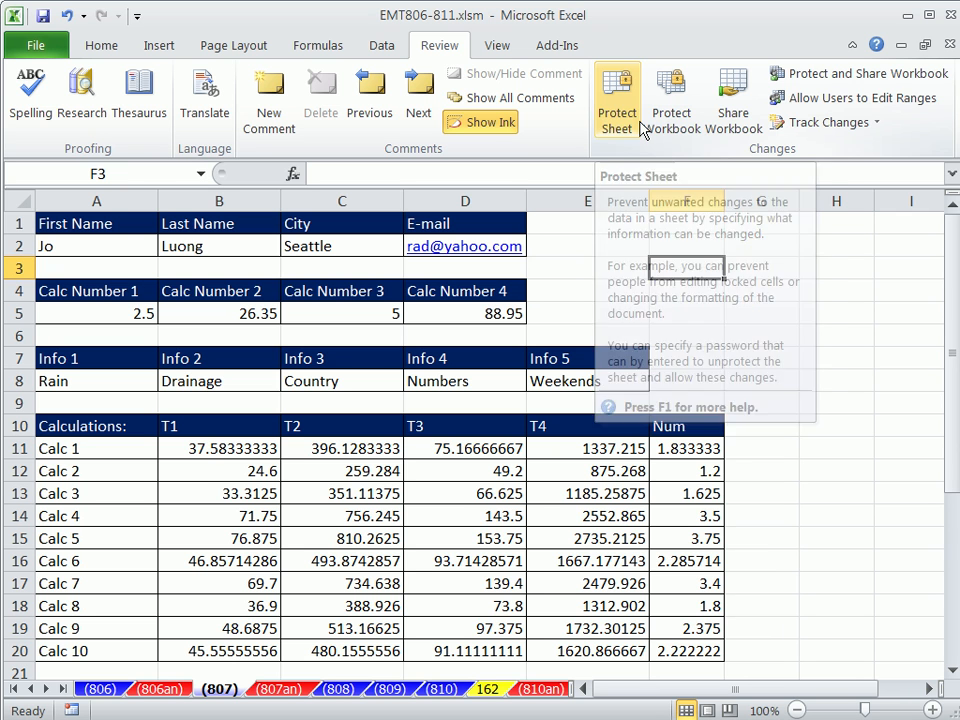
# Inspect a cell's Fill and Protection settings, confirming it is still Locked by default.
pyautogui.click(588, 290)
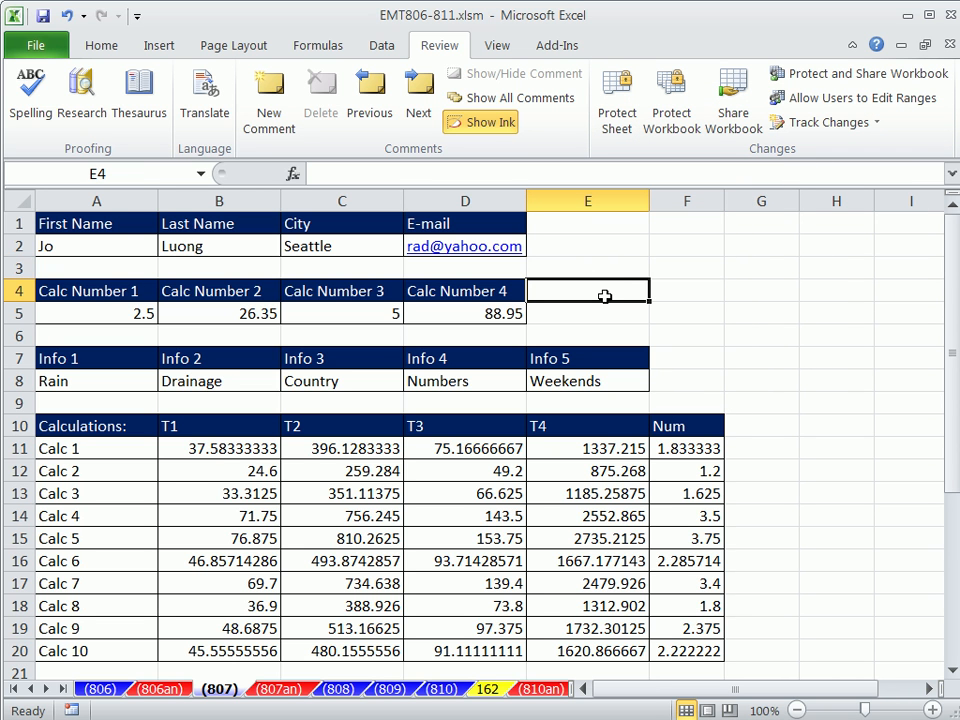
pyautogui.moveTo(556, 336)
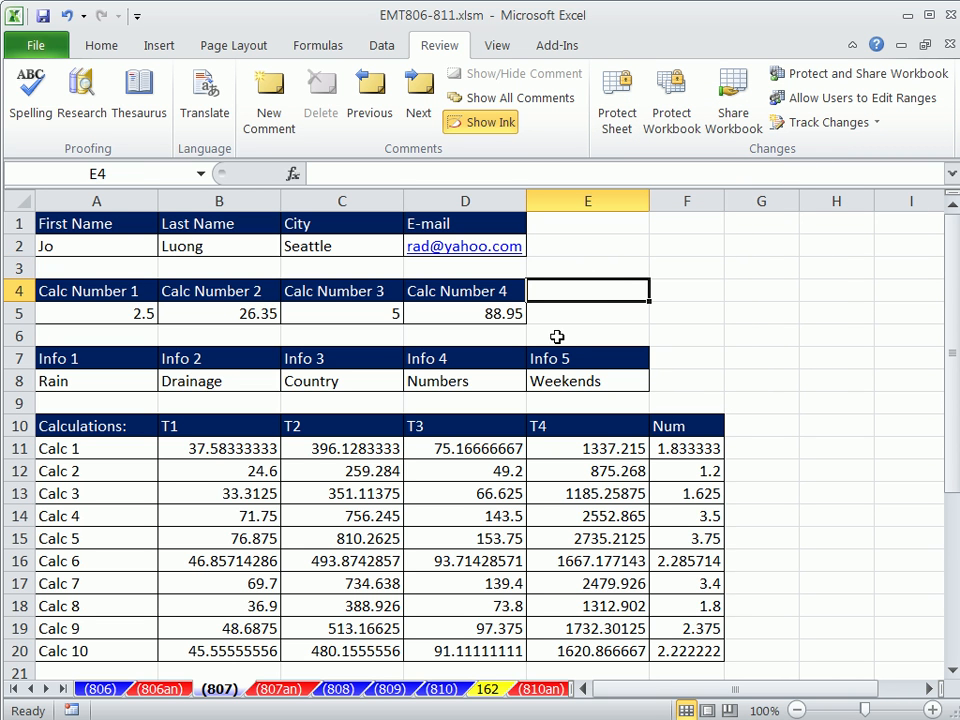
pyautogui.moveTo(156, 270)
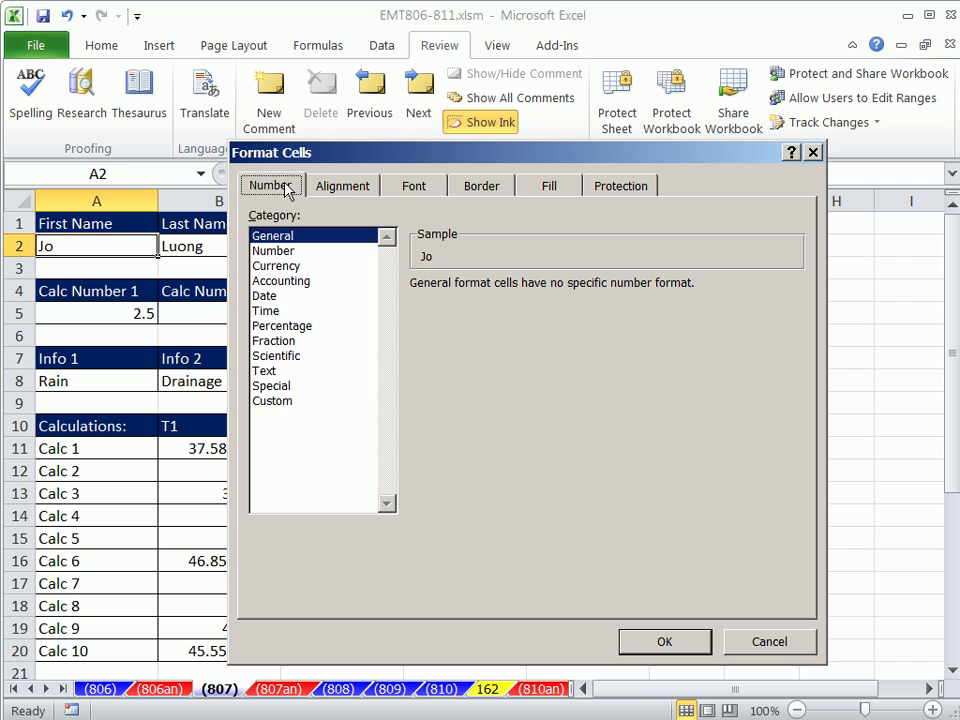
pyautogui.click(548, 184)
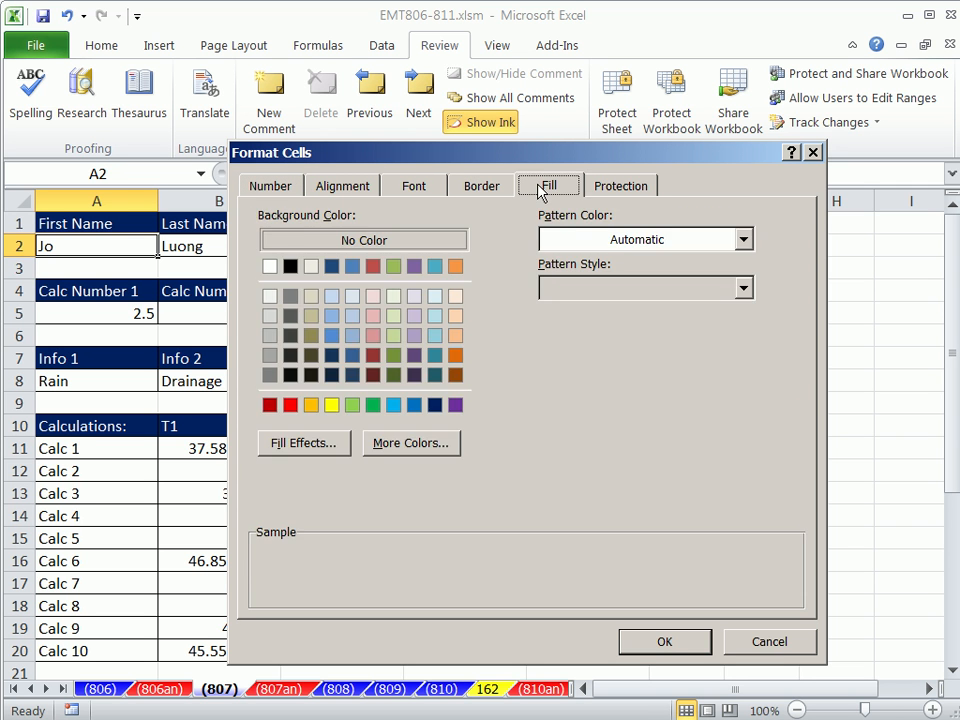
pyautogui.click(620, 184)
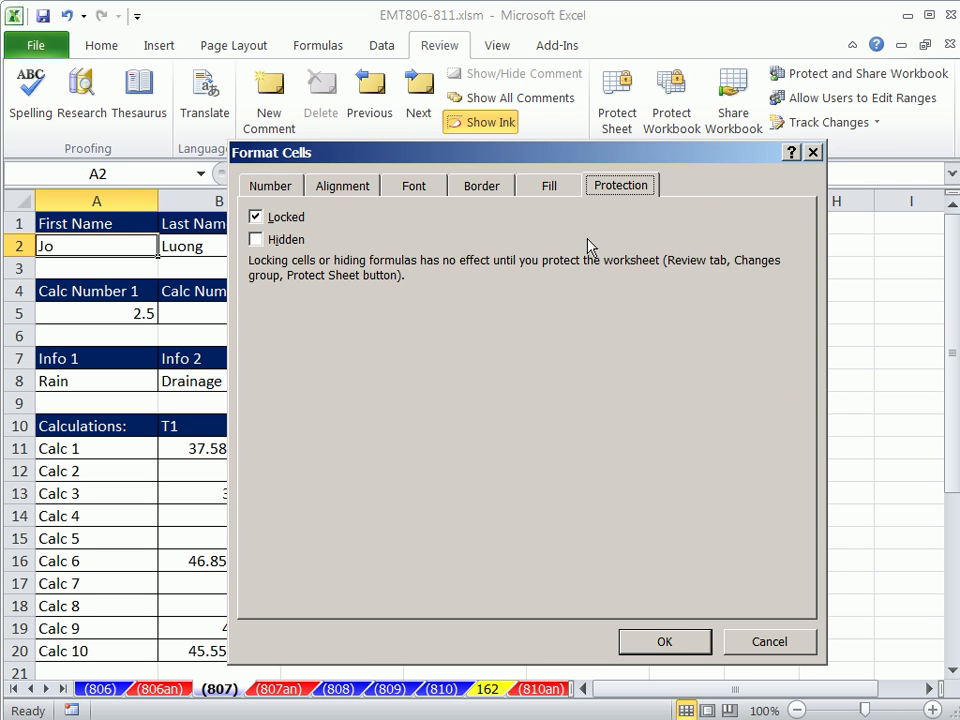
pyautogui.moveTo(610, 350)
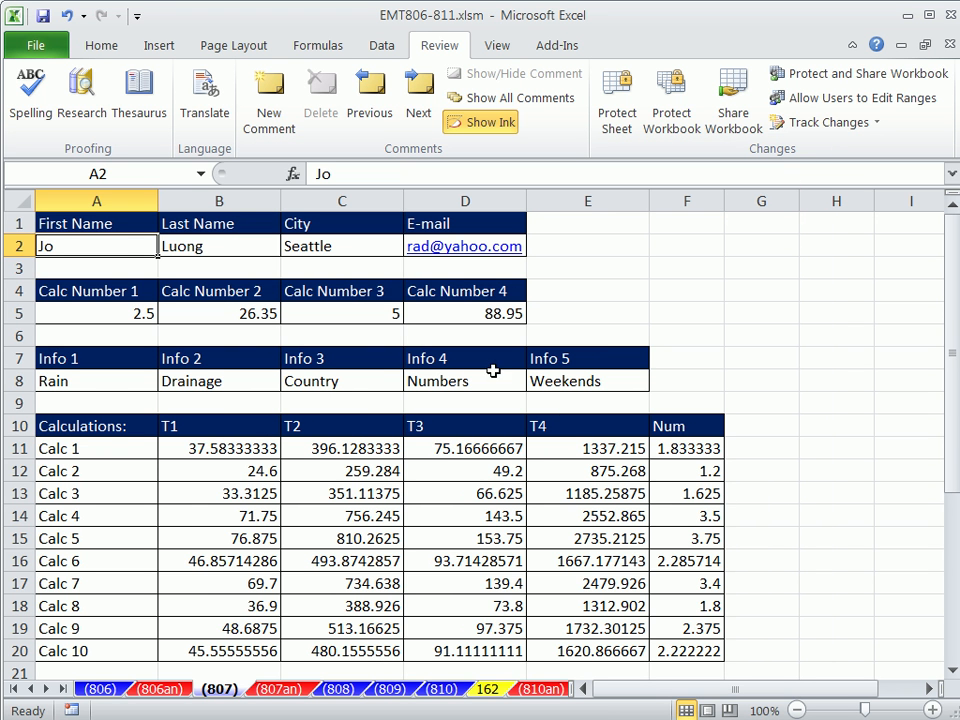
pyautogui.moveTo(130, 264)
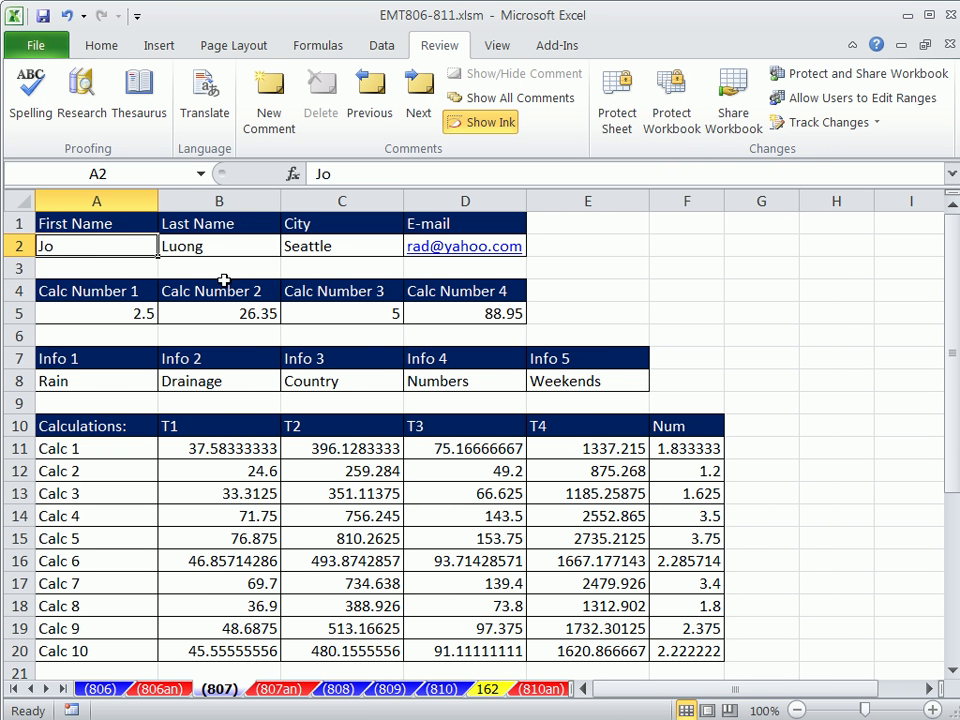
pyautogui.moveTo(180, 492)
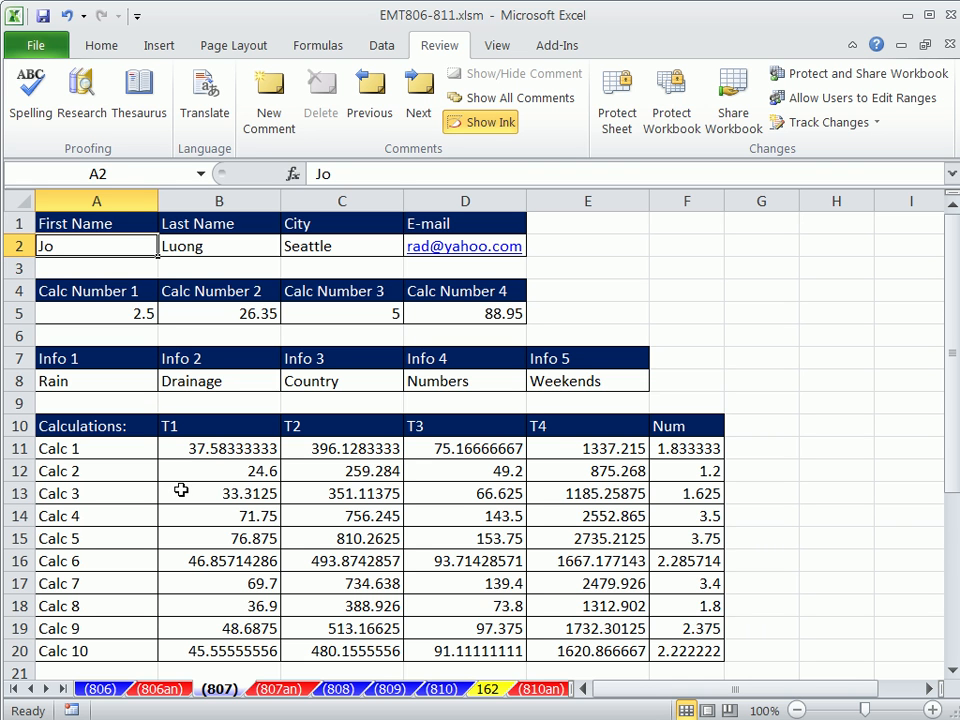
pyautogui.moveTo(616, 96)
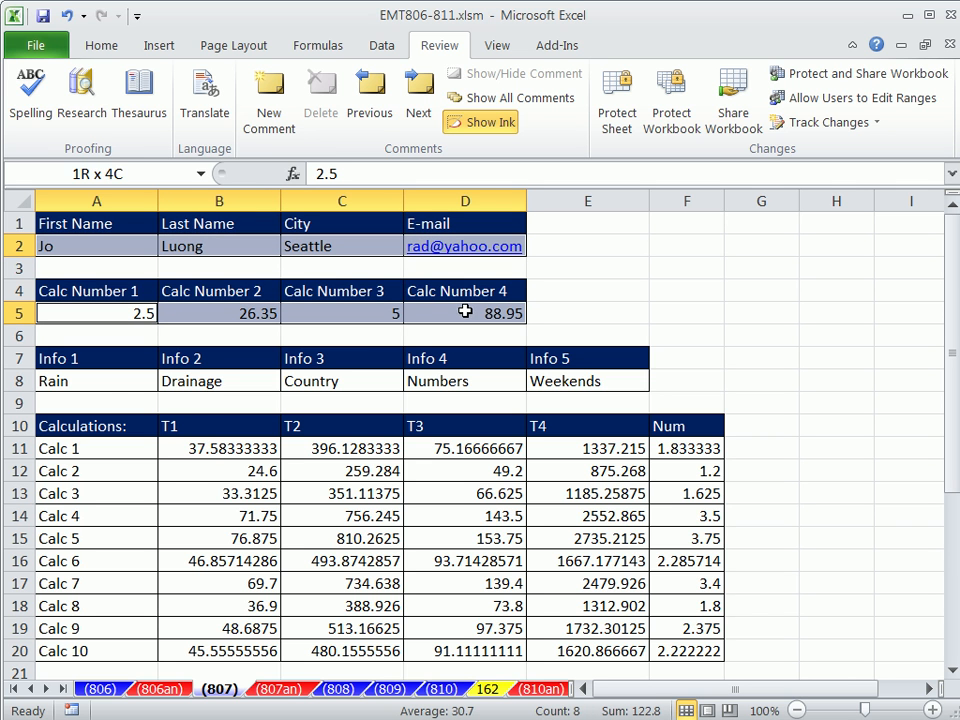
# Select the input cells A2:D2, A5:D5 and A8:E8 together.
pyautogui.click(96, 312)
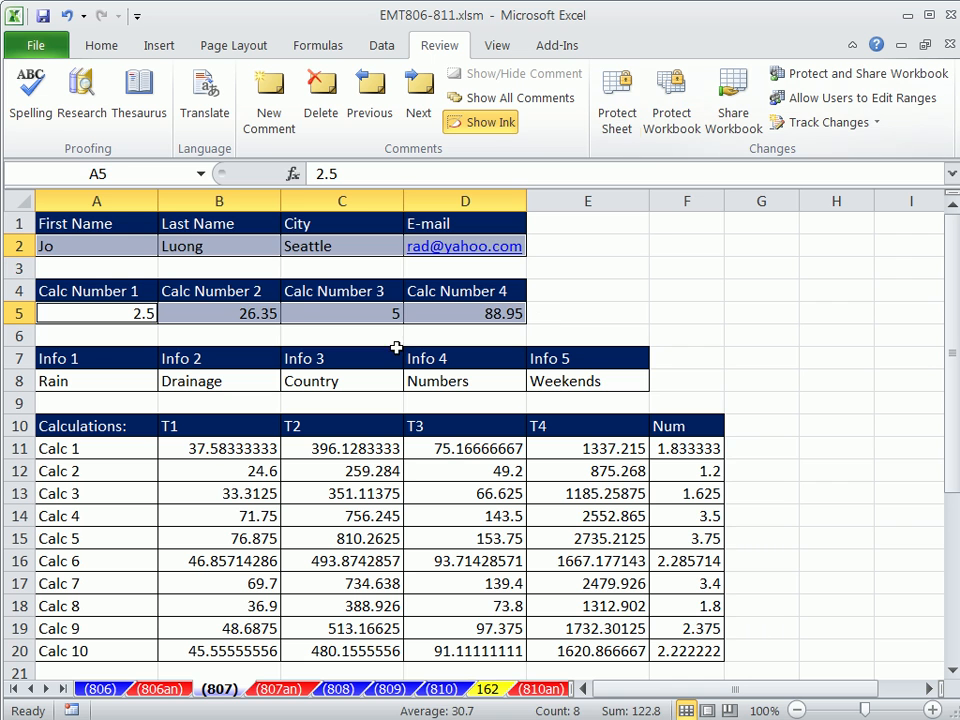
pyautogui.click(96, 244)
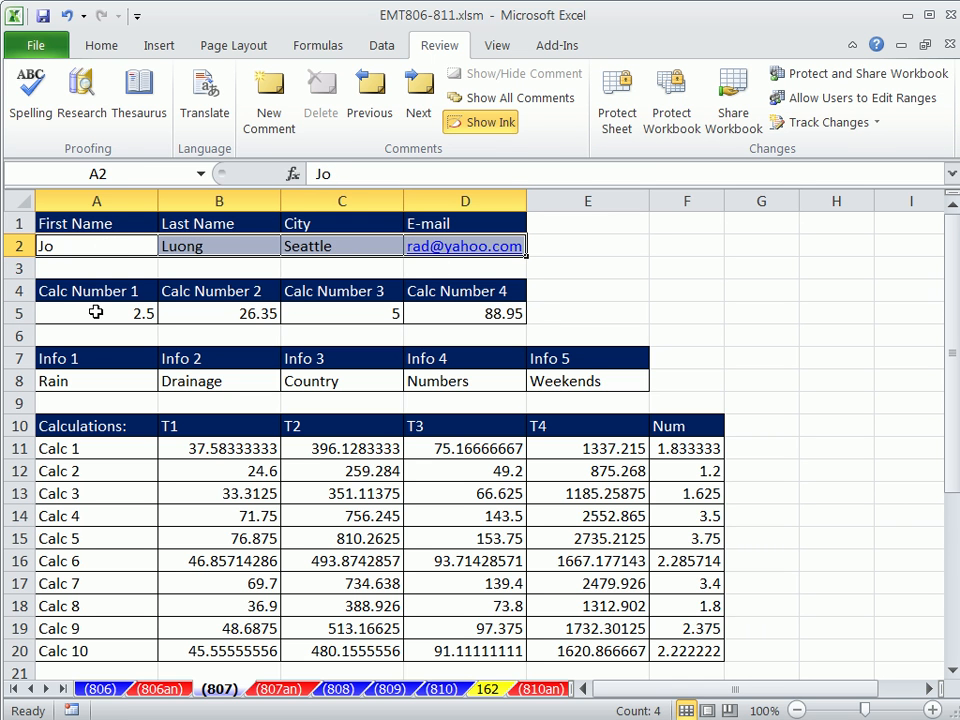
pyautogui.click(96, 312)
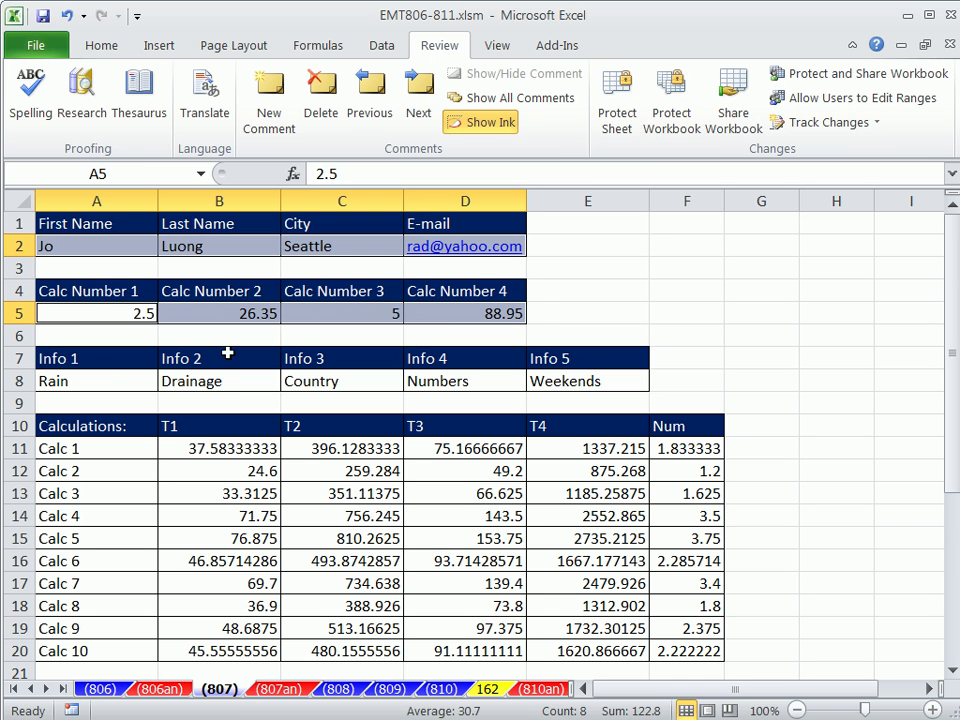
pyautogui.click(96, 380)
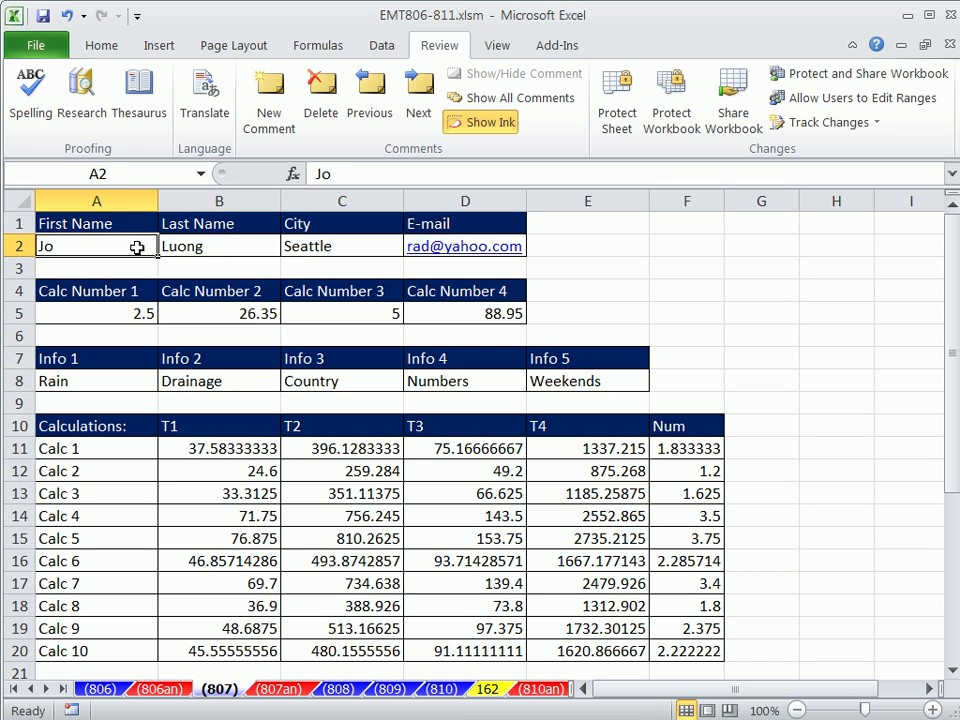
pyautogui.moveTo(96, 312); pyautogui.dragTo(342, 312)
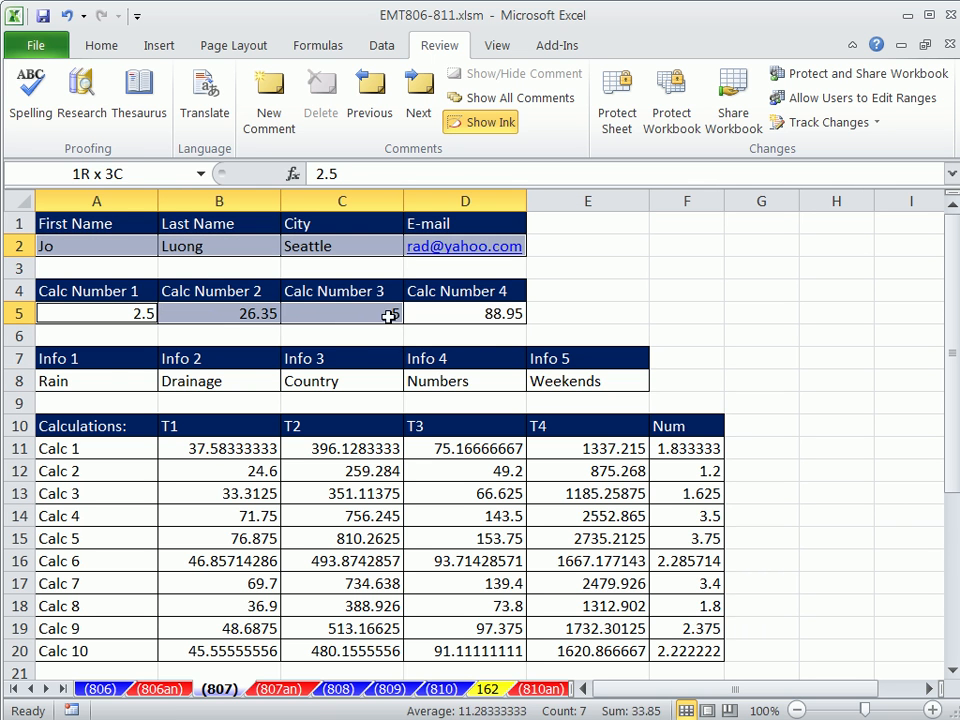
pyautogui.click(96, 380)
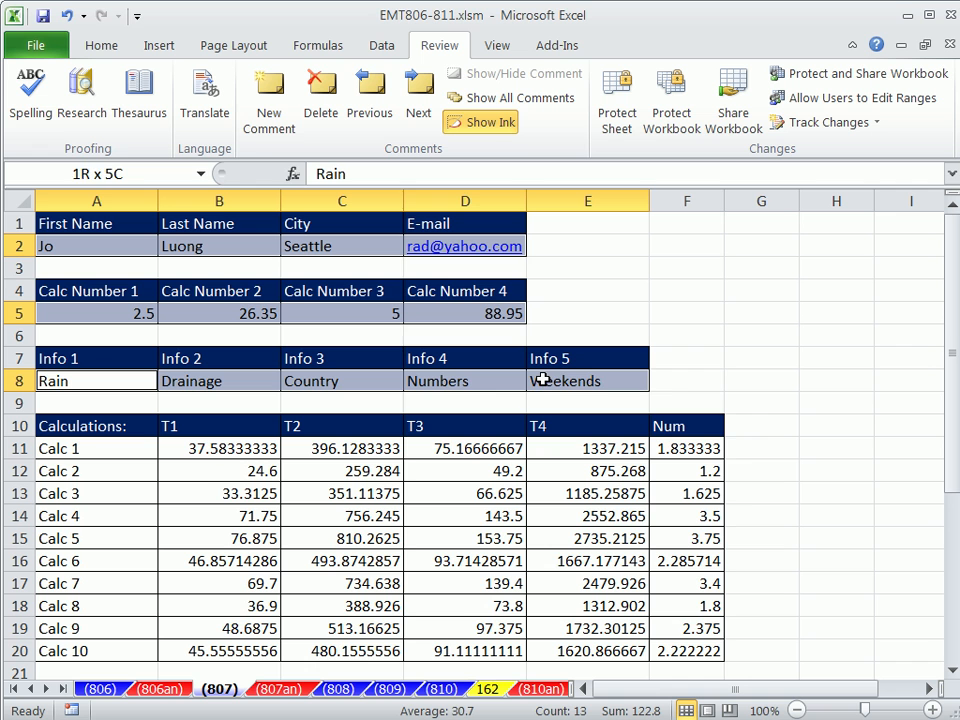
# Uncheck Locked in Format Cells > Protection for the selected input cells.
pyautogui.click(96, 380)
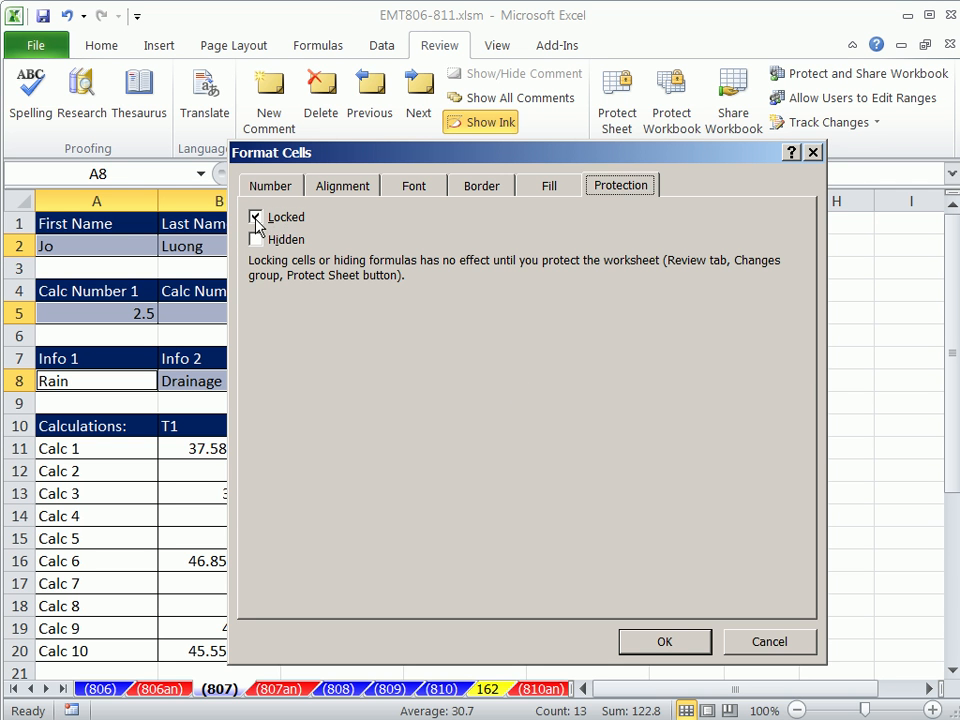
pyautogui.click(256, 216)
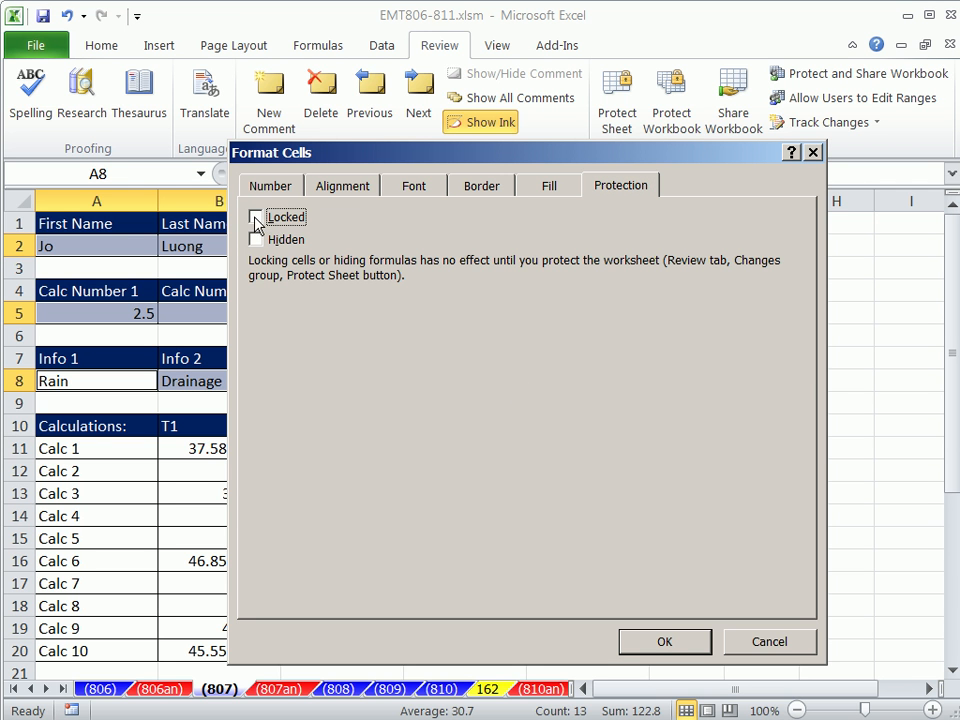
pyautogui.click(256, 216)
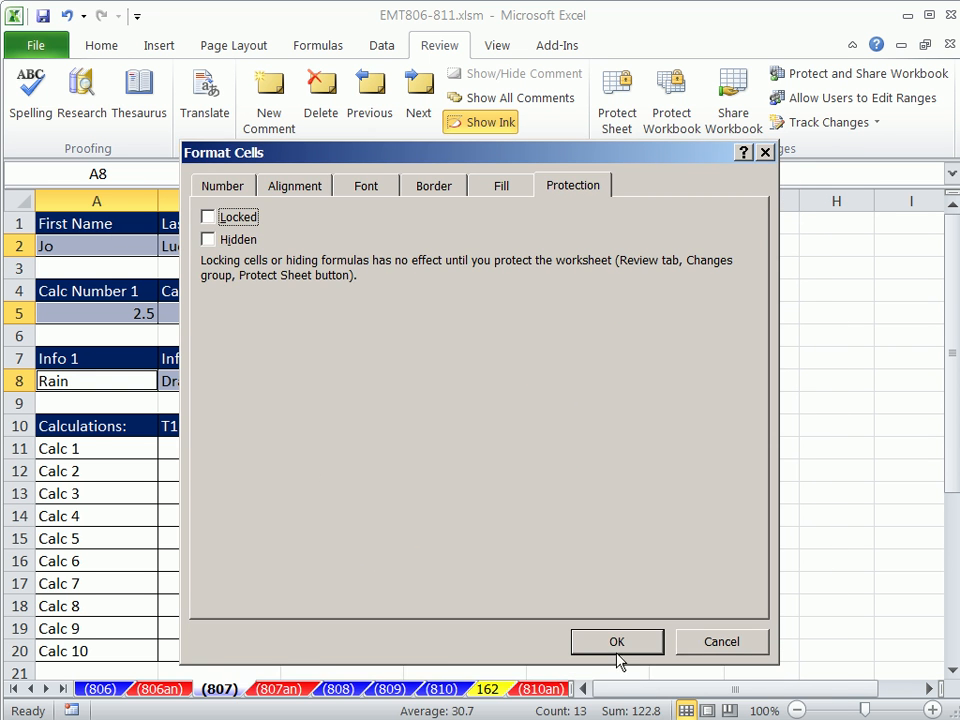
pyautogui.click(616, 640)
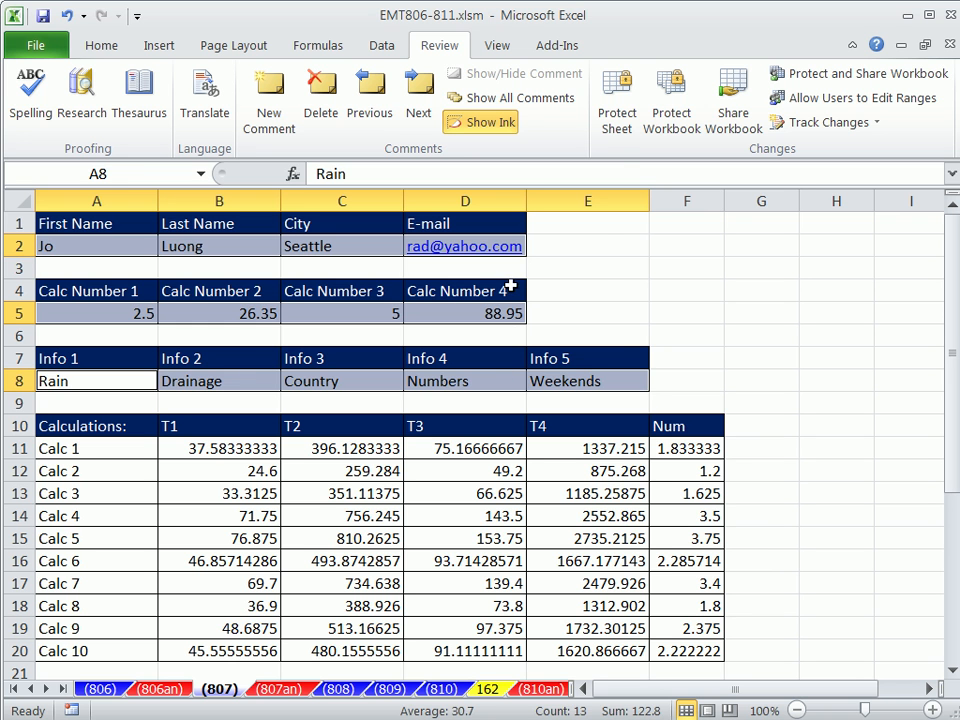
# Protect the sheet with no password, disallowing selection of locked cells.
pyautogui.click(616, 96)
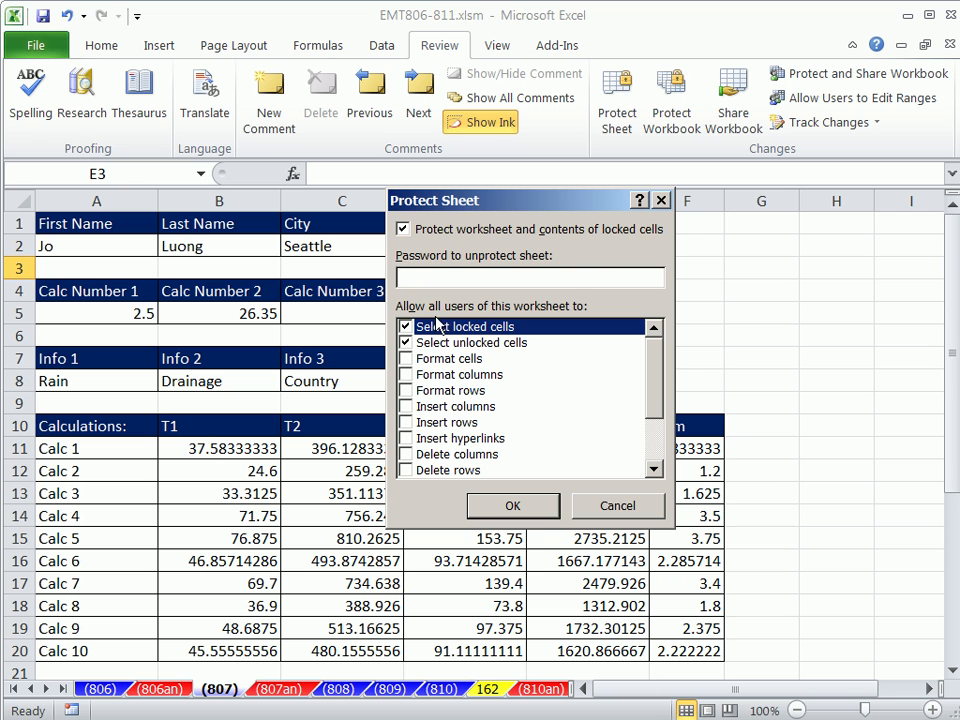
pyautogui.moveTo(528, 324)
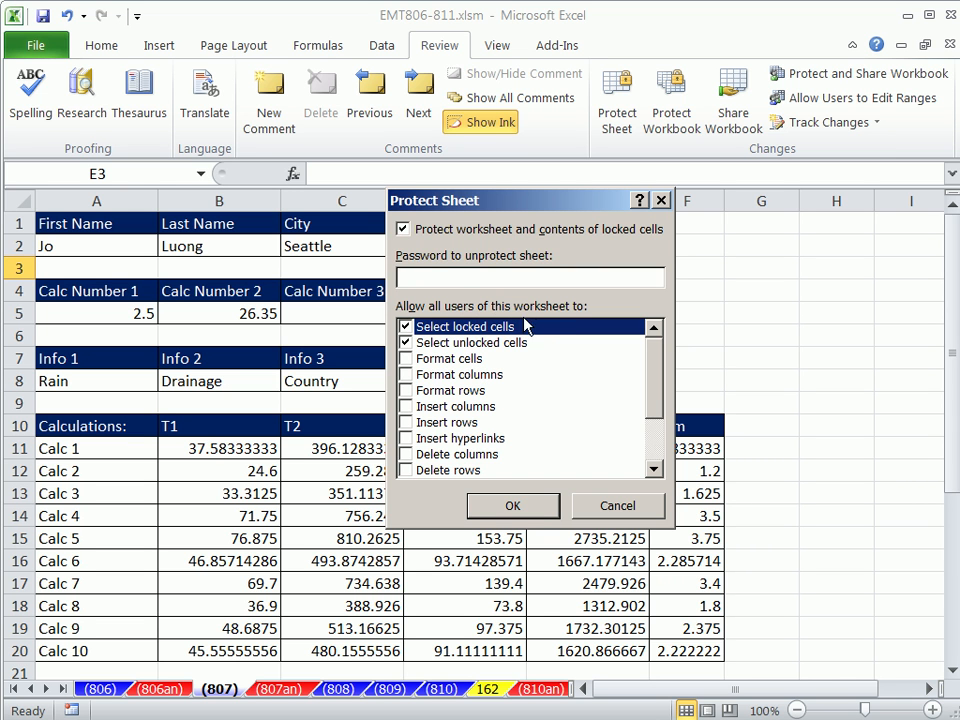
pyautogui.moveTo(552, 328)
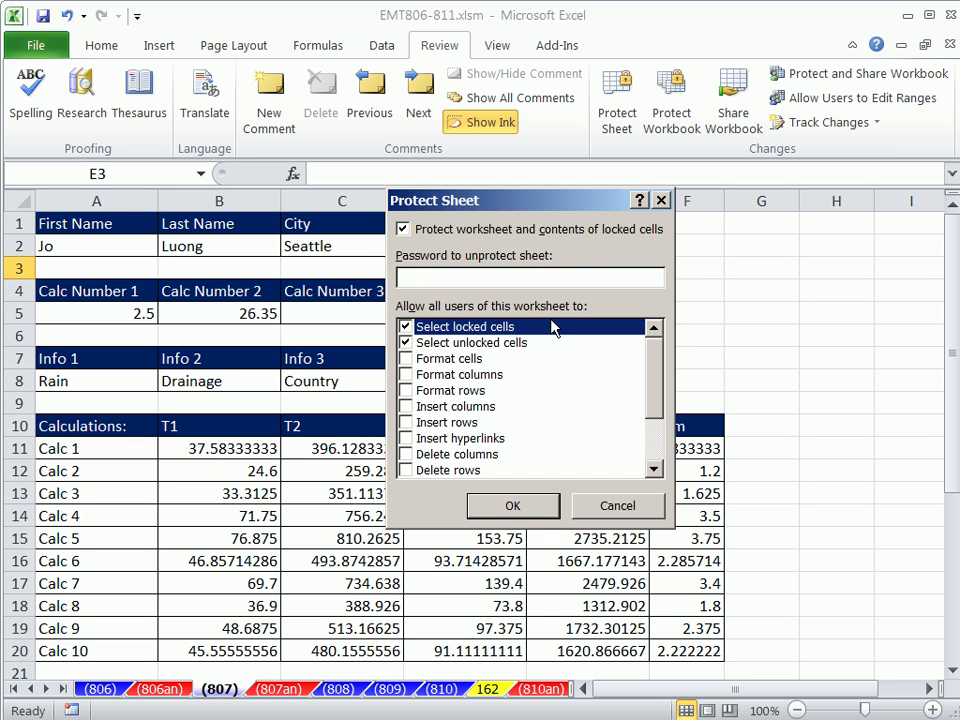
pyautogui.moveTo(428, 488)
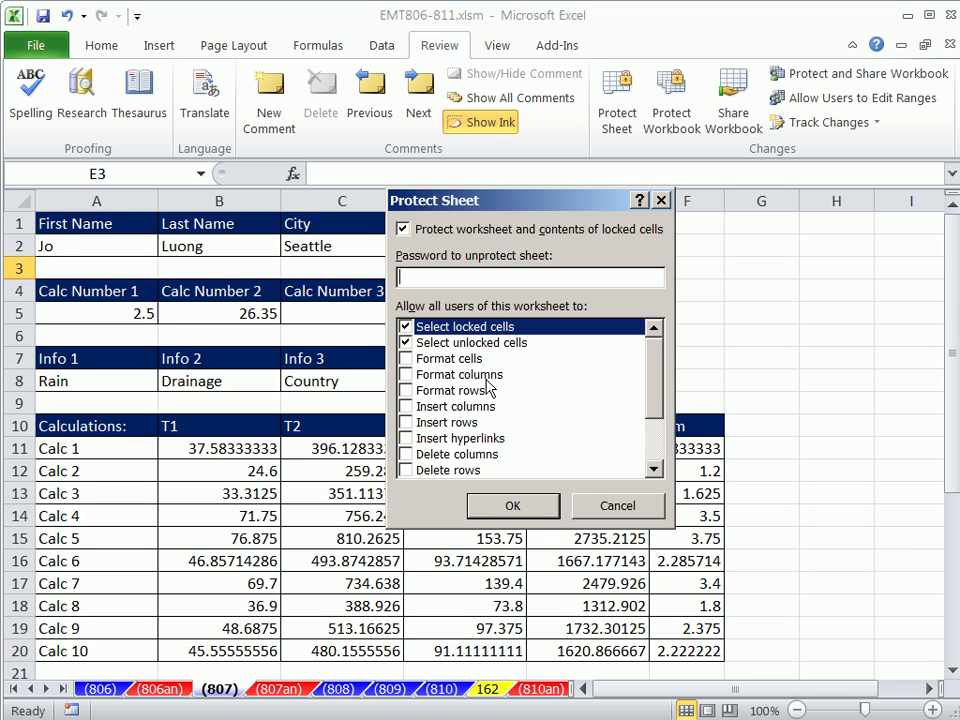
pyautogui.moveTo(436, 390)
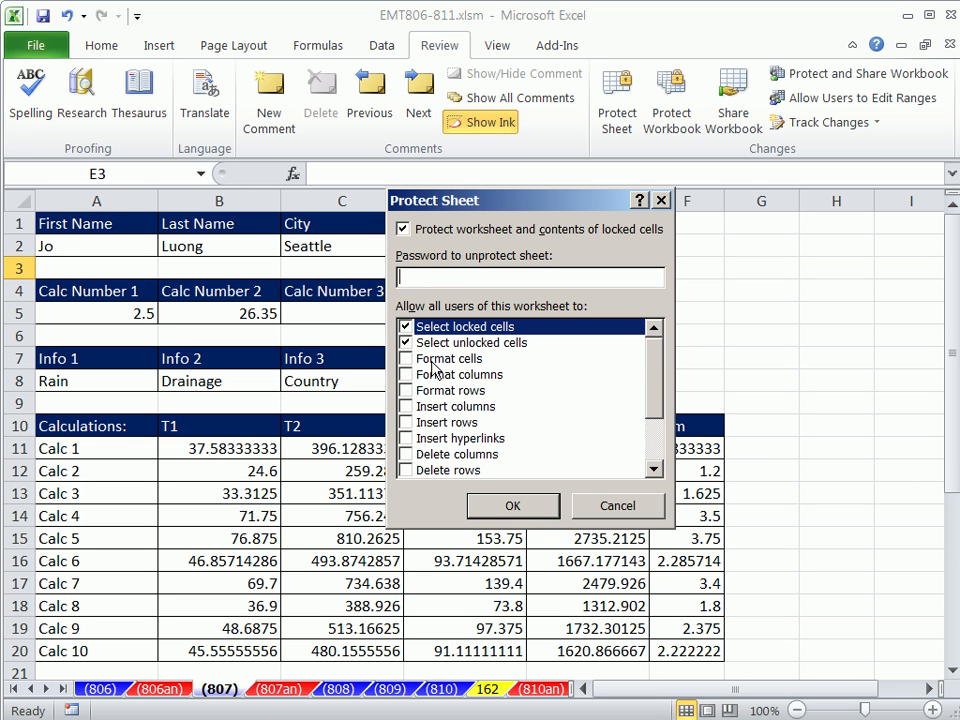
pyautogui.click(448, 358)
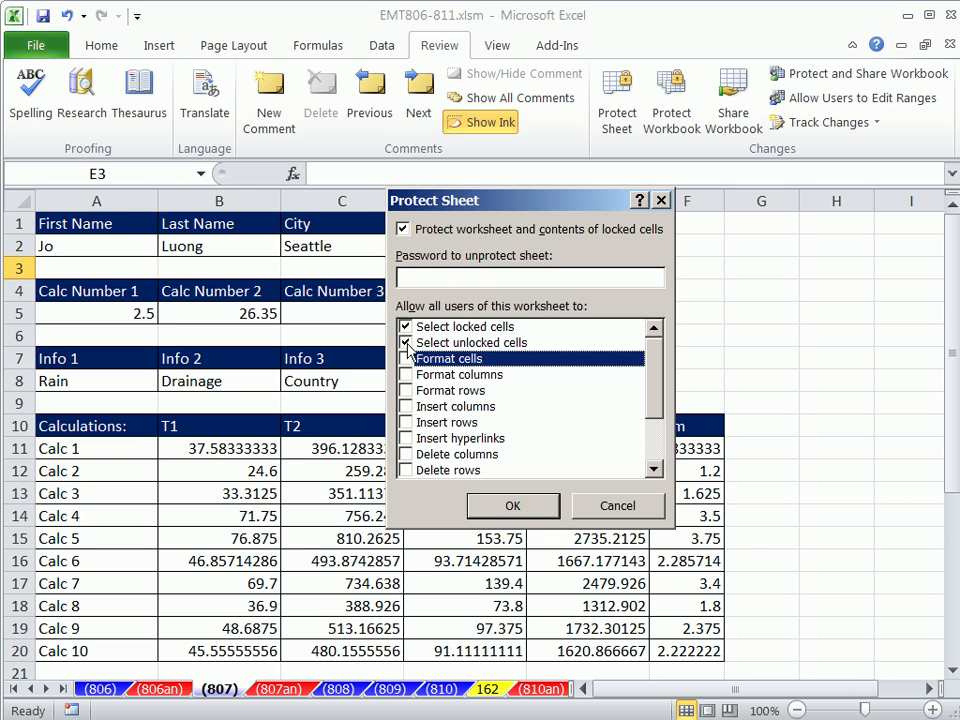
pyautogui.click(408, 358)
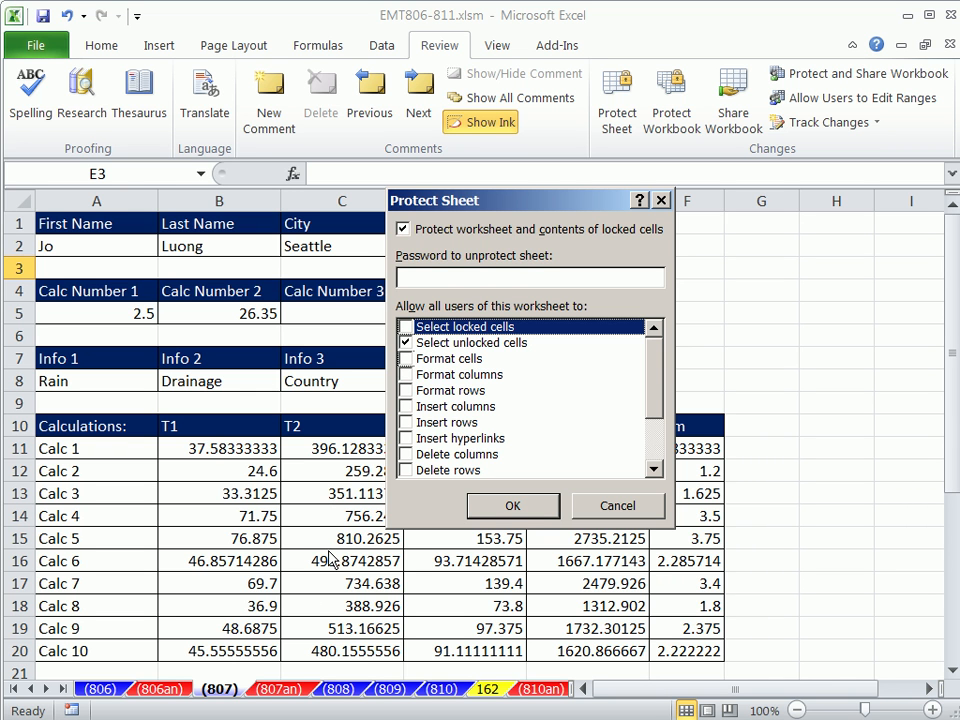
pyautogui.moveTo(464, 342)
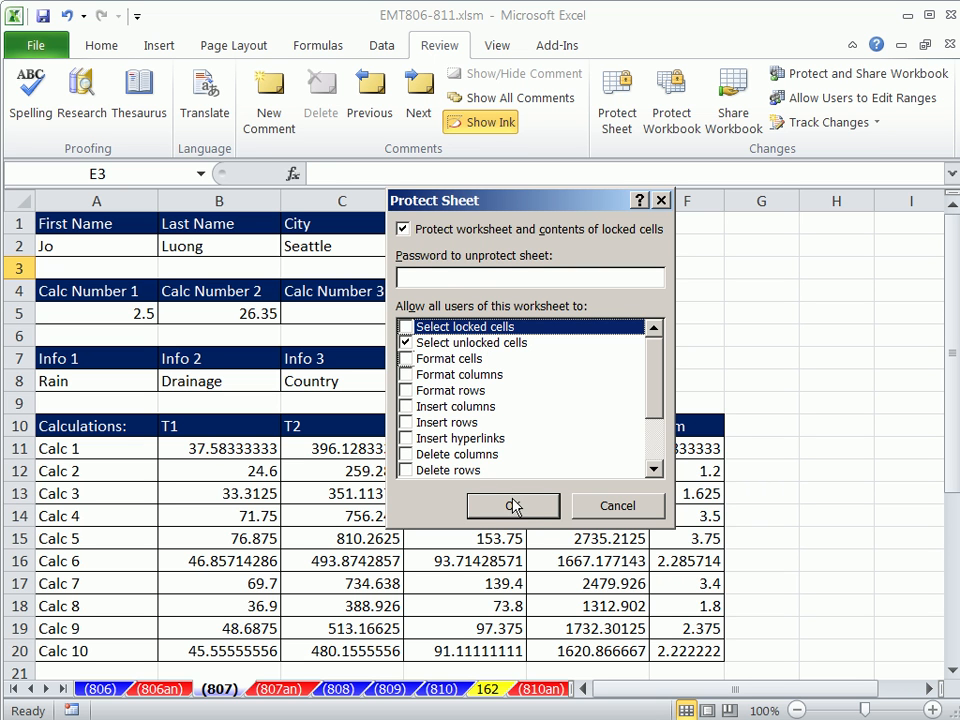
pyautogui.click(512, 506)
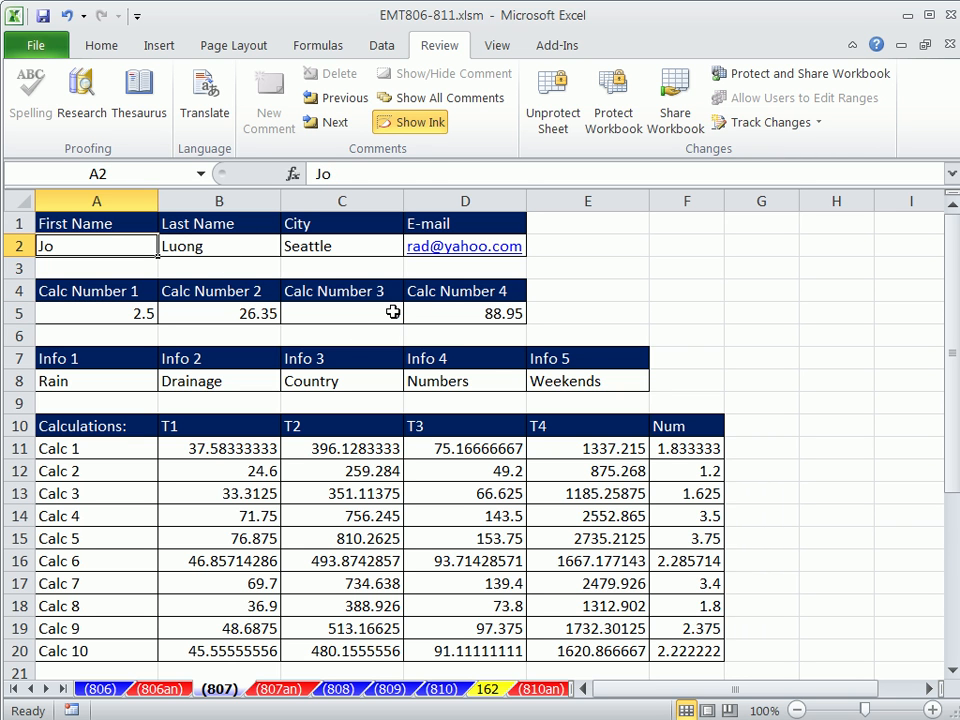
pyautogui.click(464, 246)
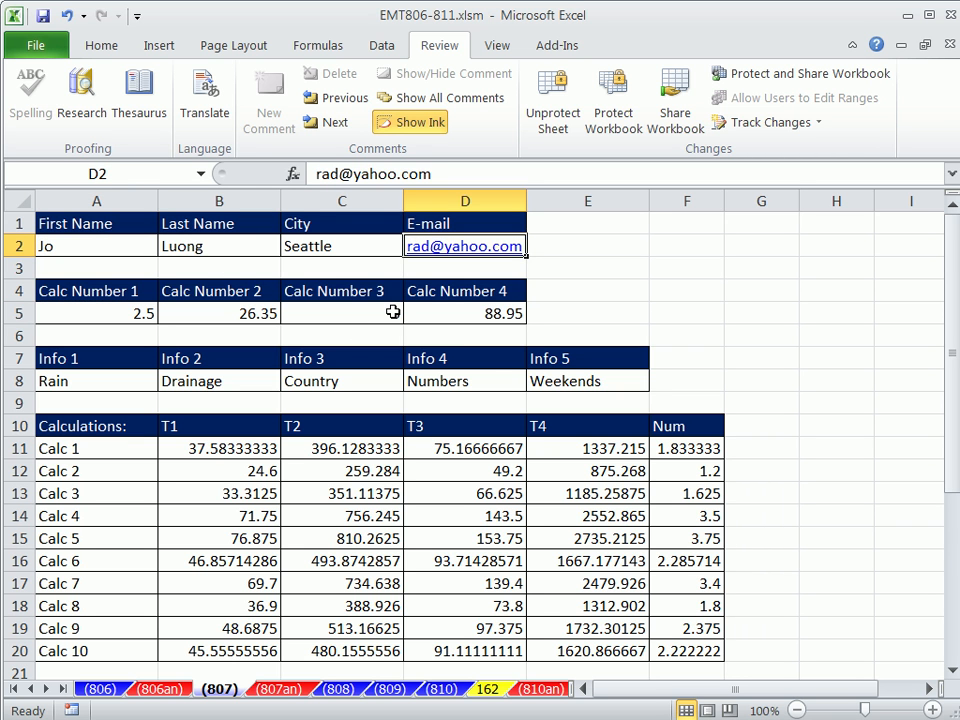
pyautogui.click(342, 312)
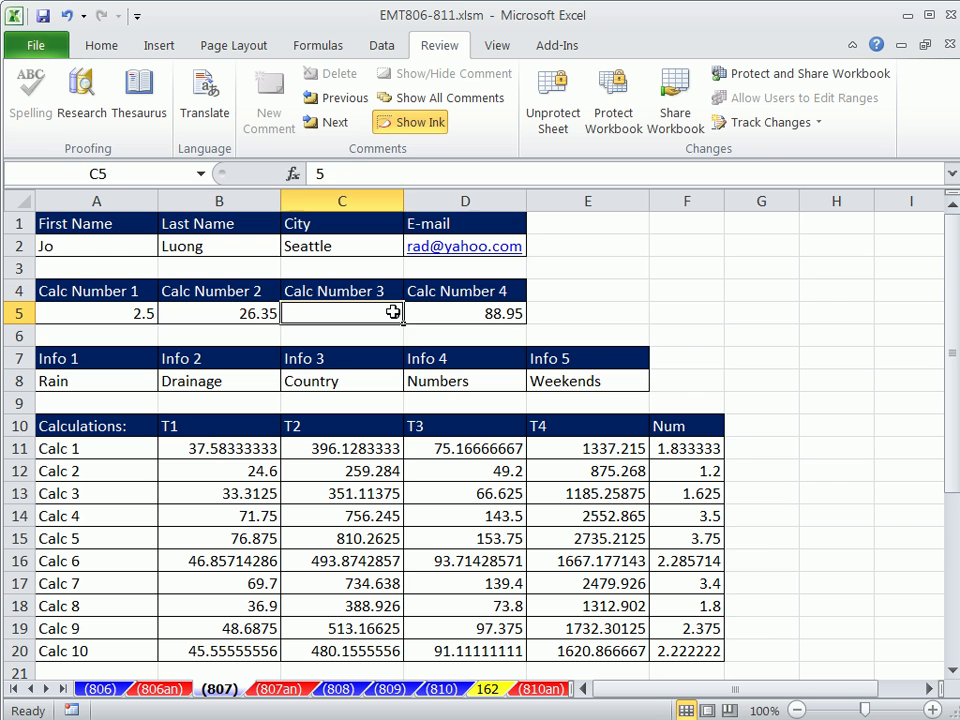
pyautogui.click(220, 380)
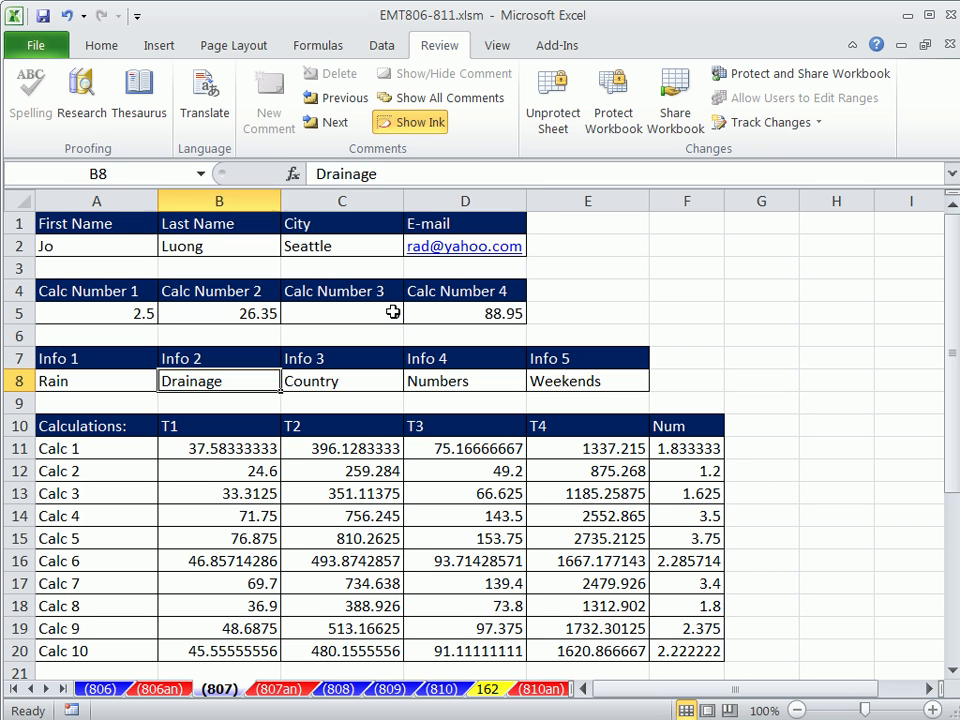
pyautogui.click(588, 380)
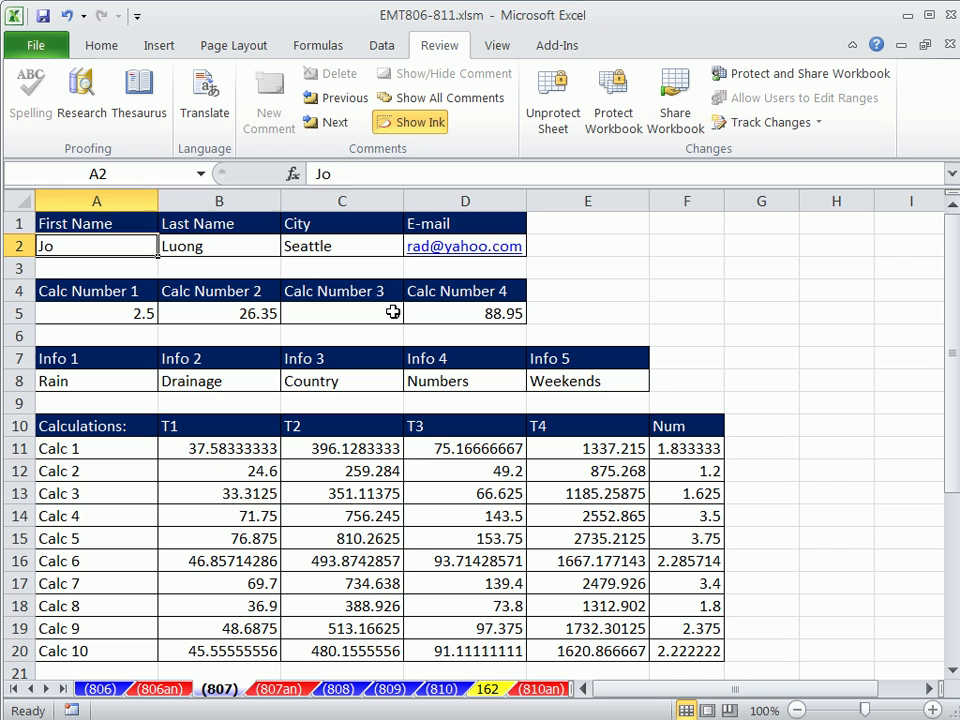
pyautogui.click(96, 380)
pyautogui.write('5')
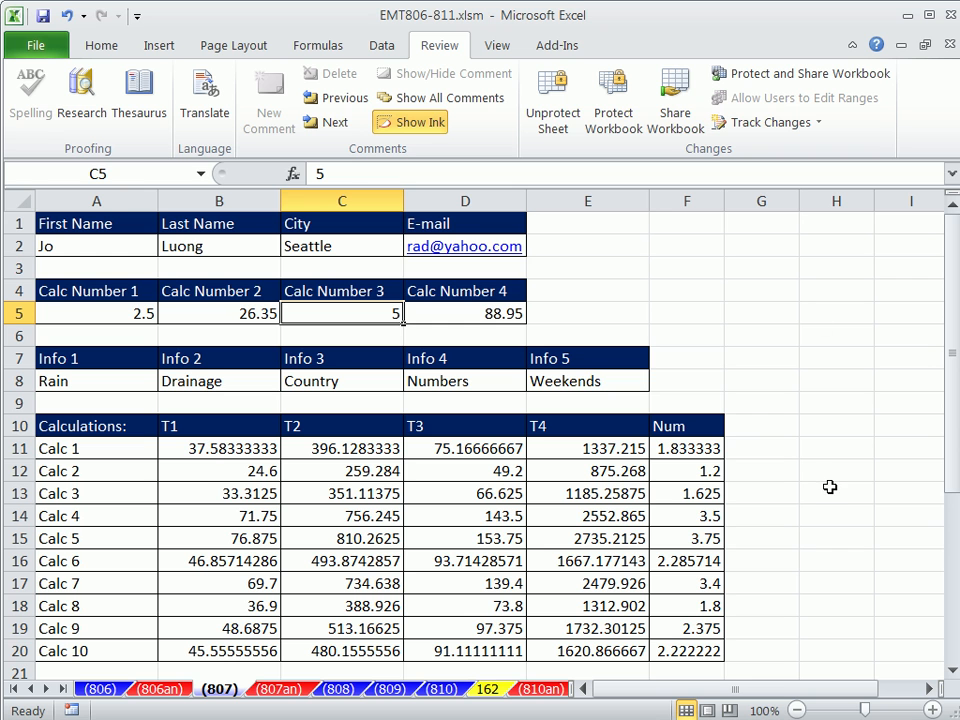
pyautogui.click(464, 312)
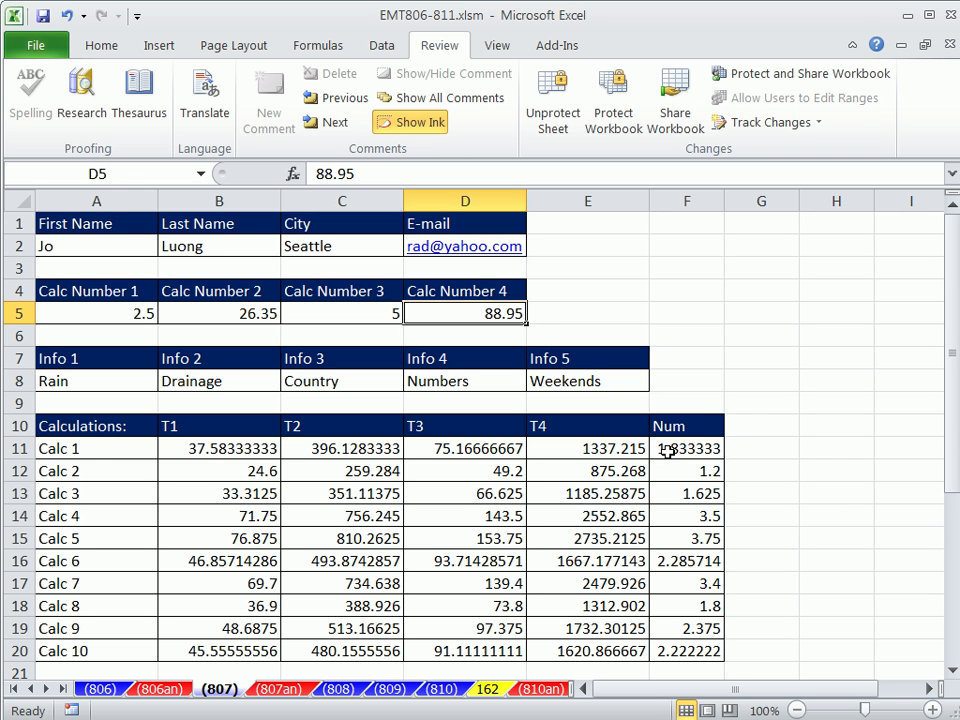
pyautogui.click(342, 380)
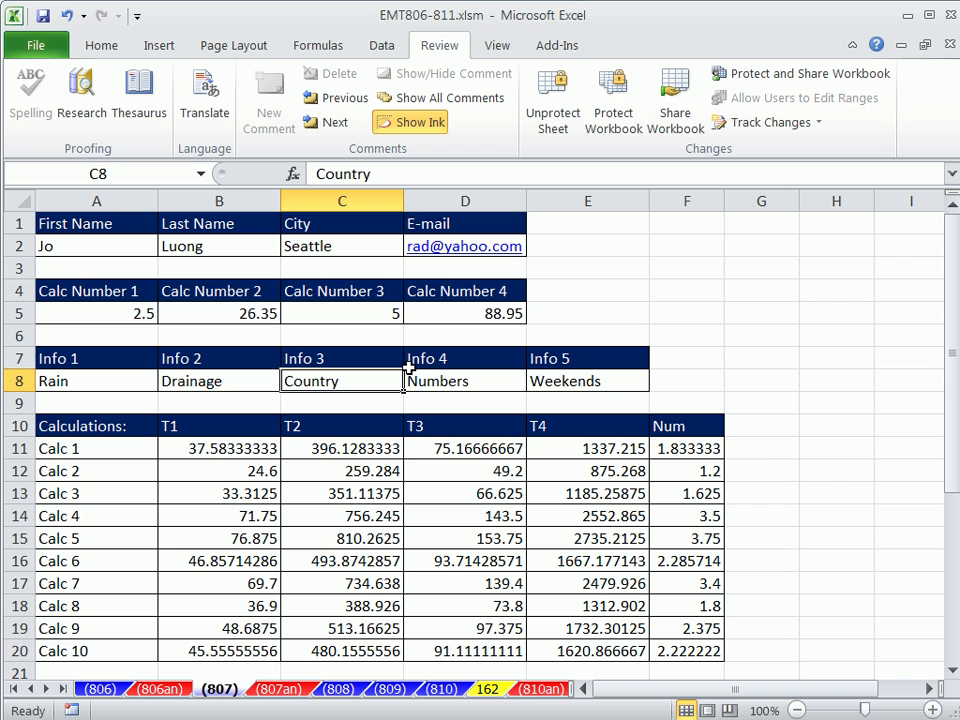
pyautogui.moveTo(552, 100)
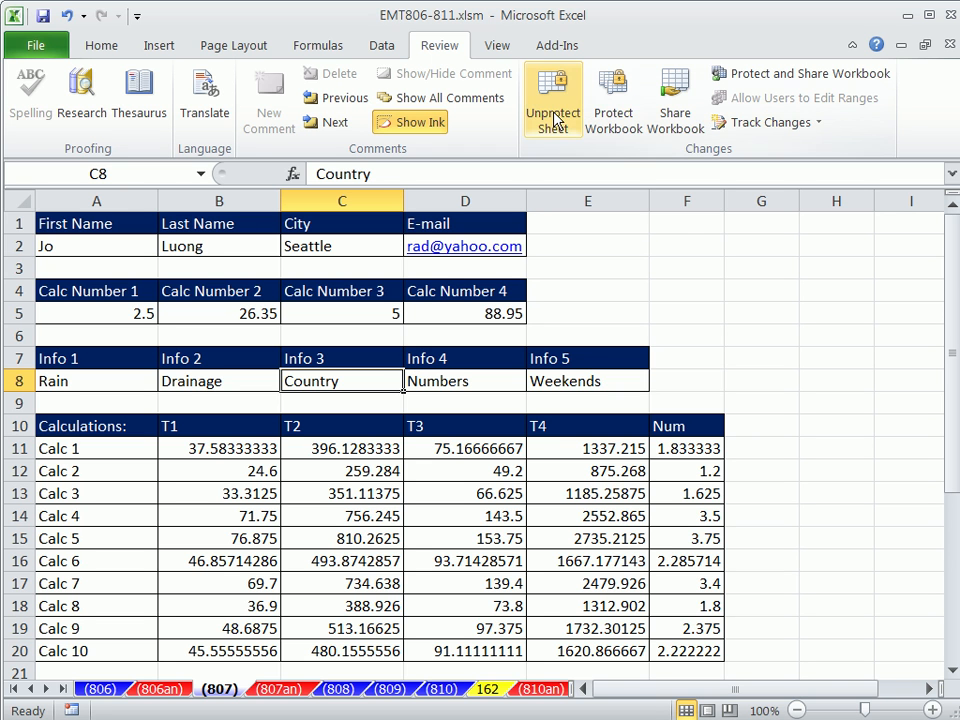
pyautogui.moveTo(808, 332)
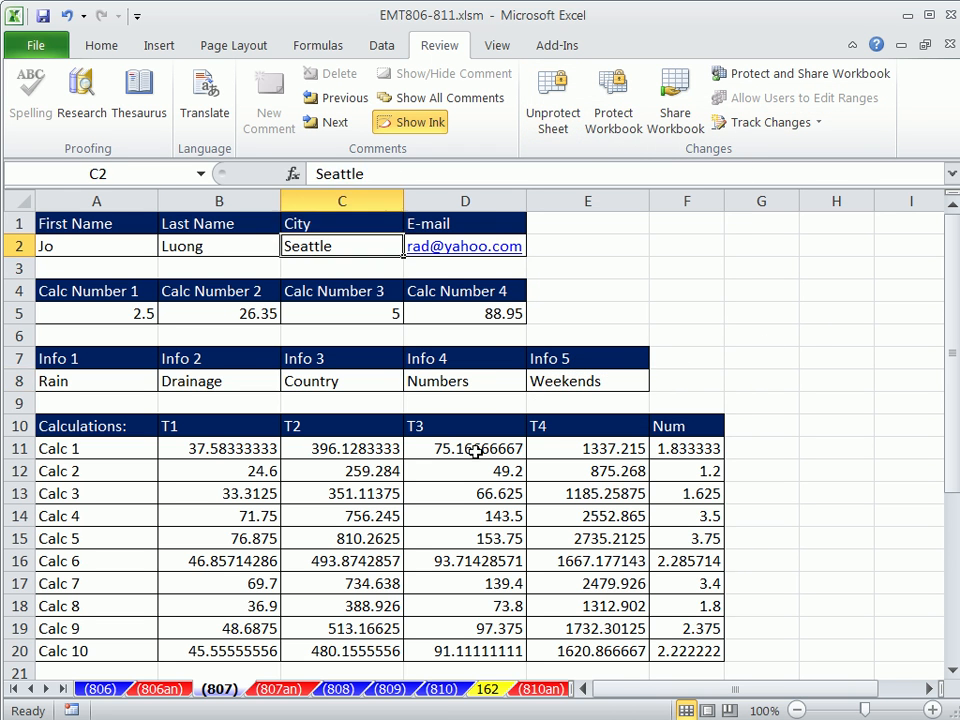
pyautogui.click(218, 312)
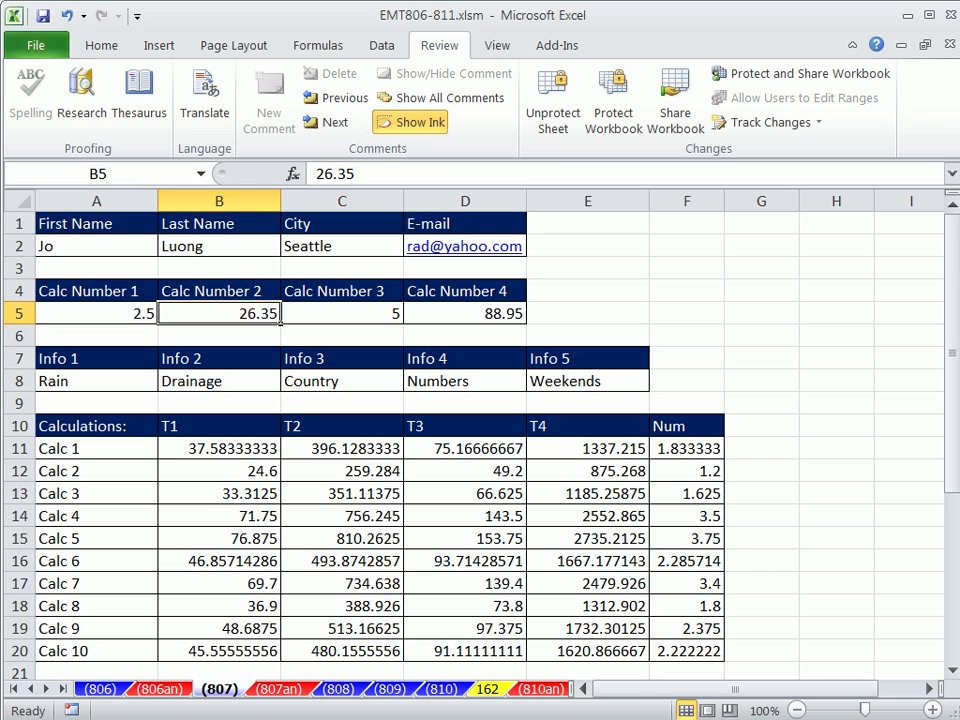